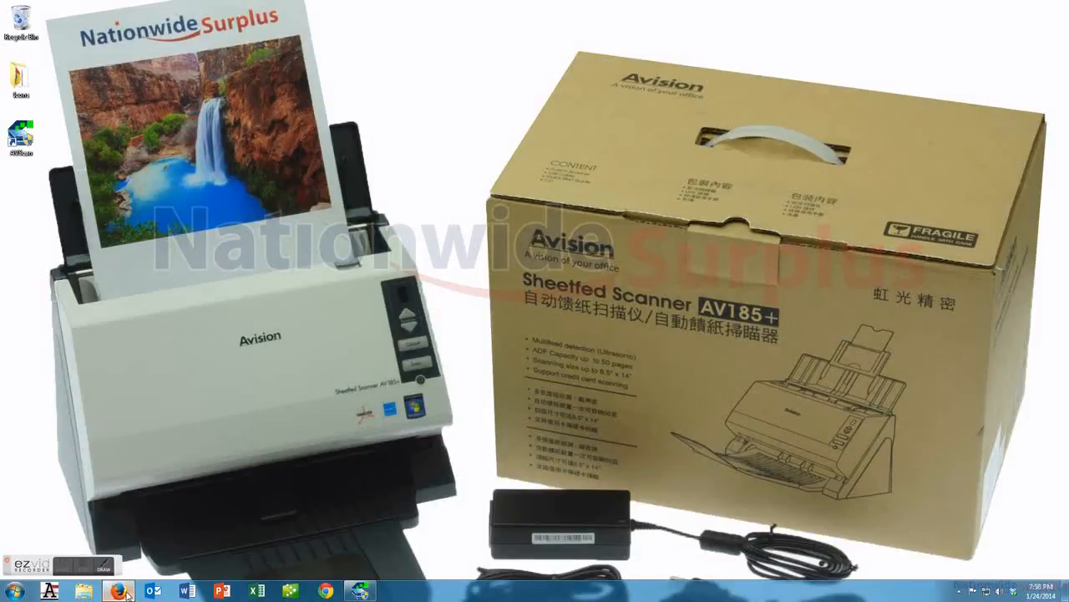
Bring Firefox forward showing the Nationwide Surplus AV185+ scanner product page.
left_click(122, 588)
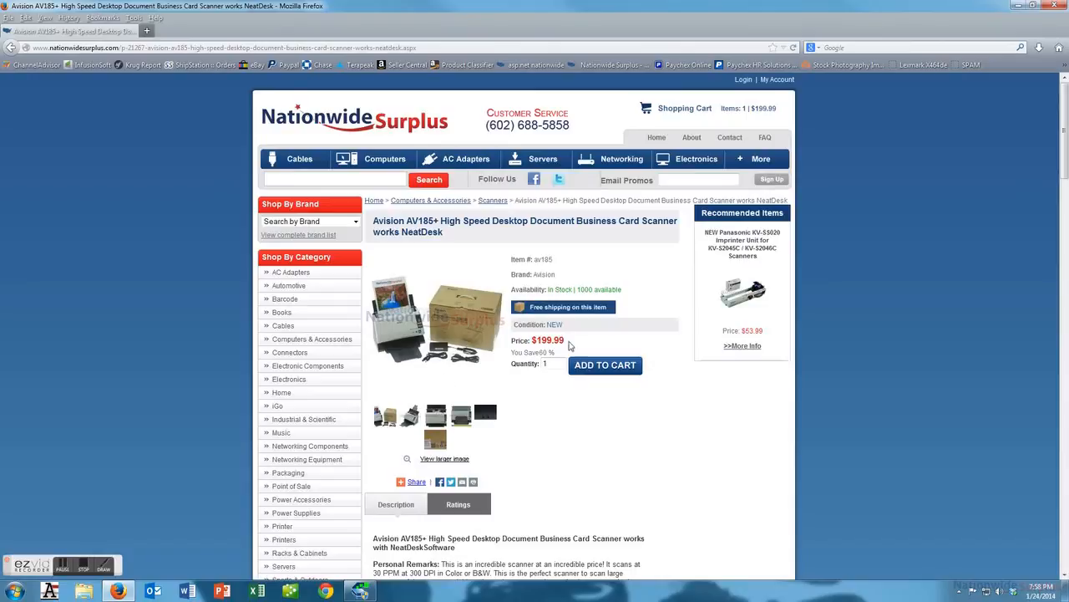
mouse_move(556, 351)
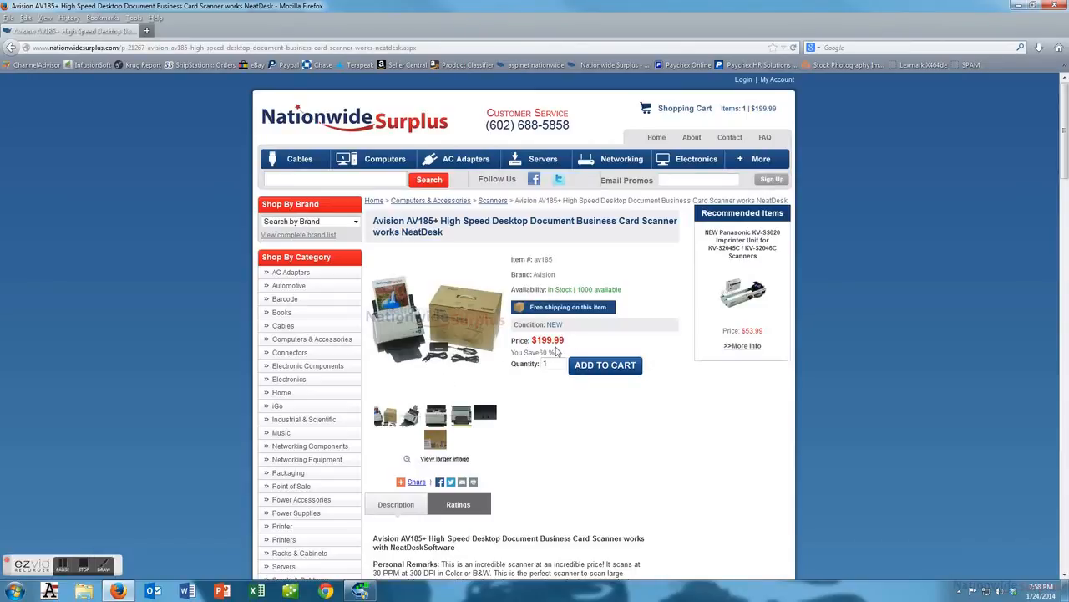
mouse_move(600, 316)
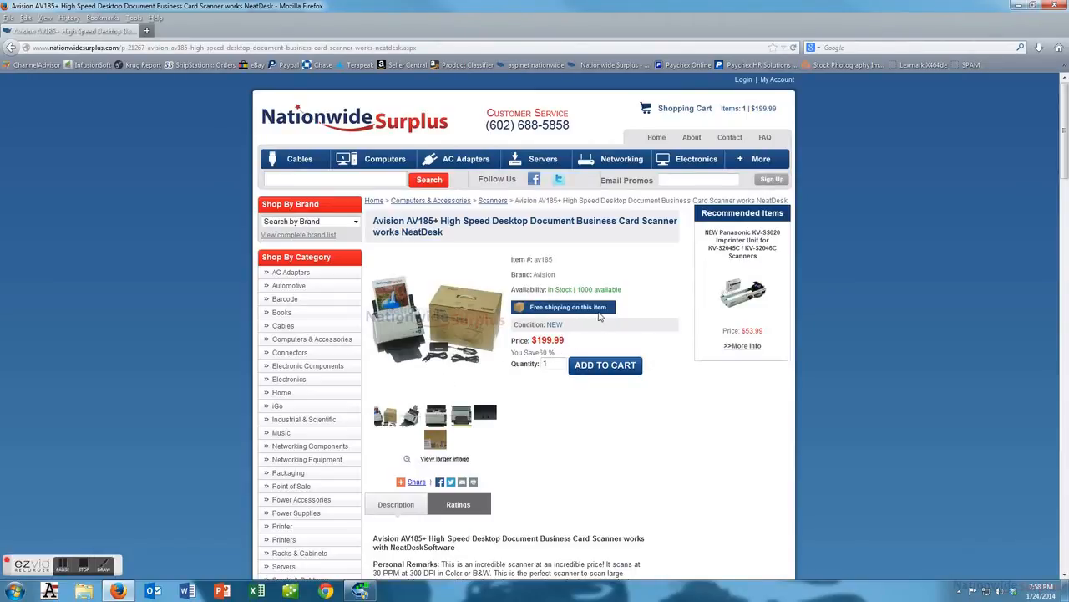
mouse_move(569, 414)
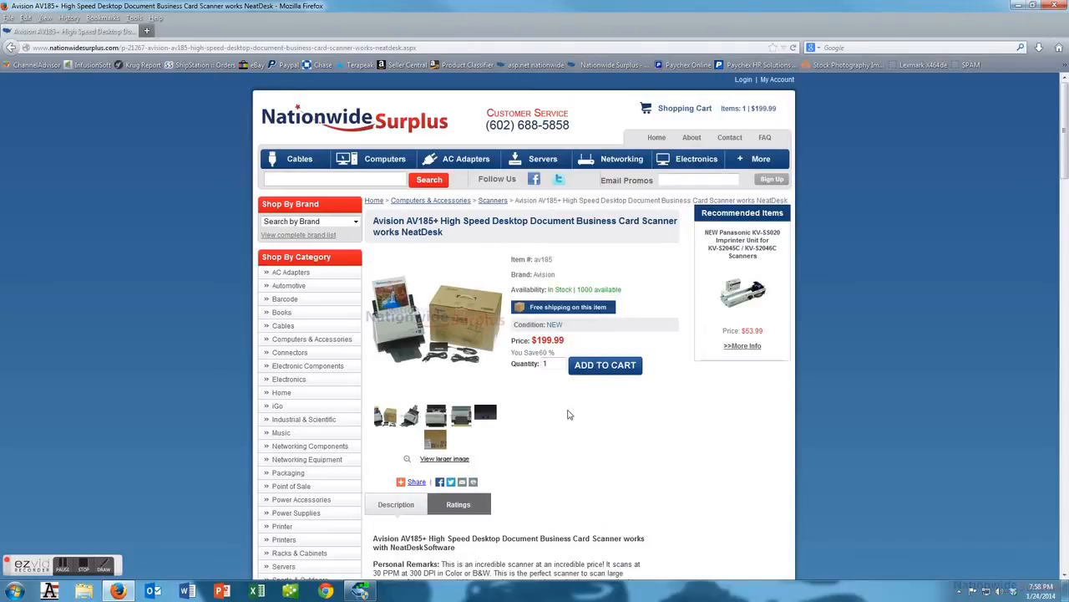
scroll("down", 3)
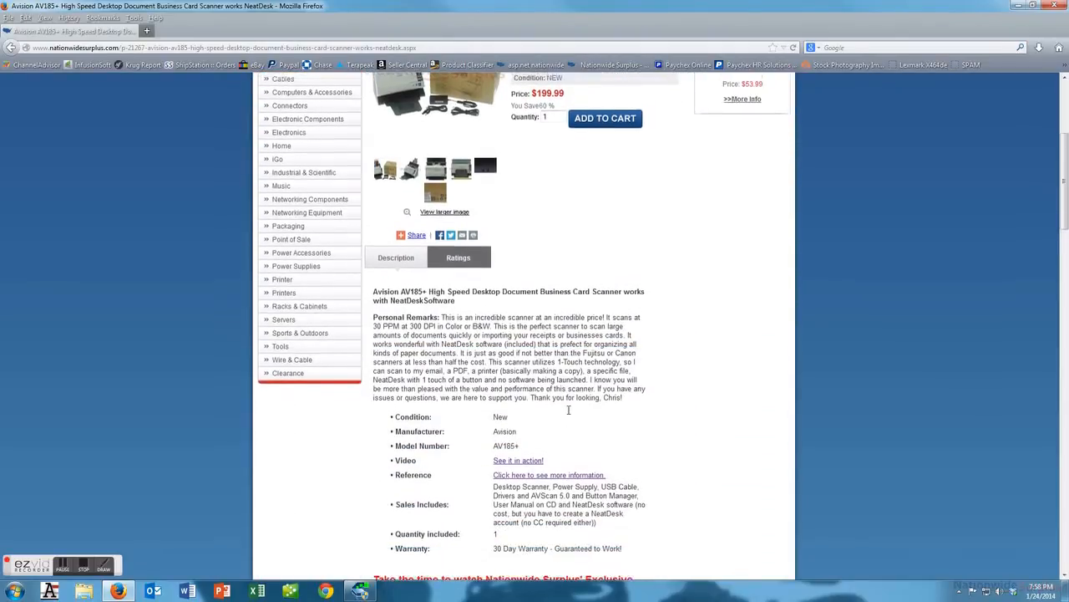
scroll("down", 3)
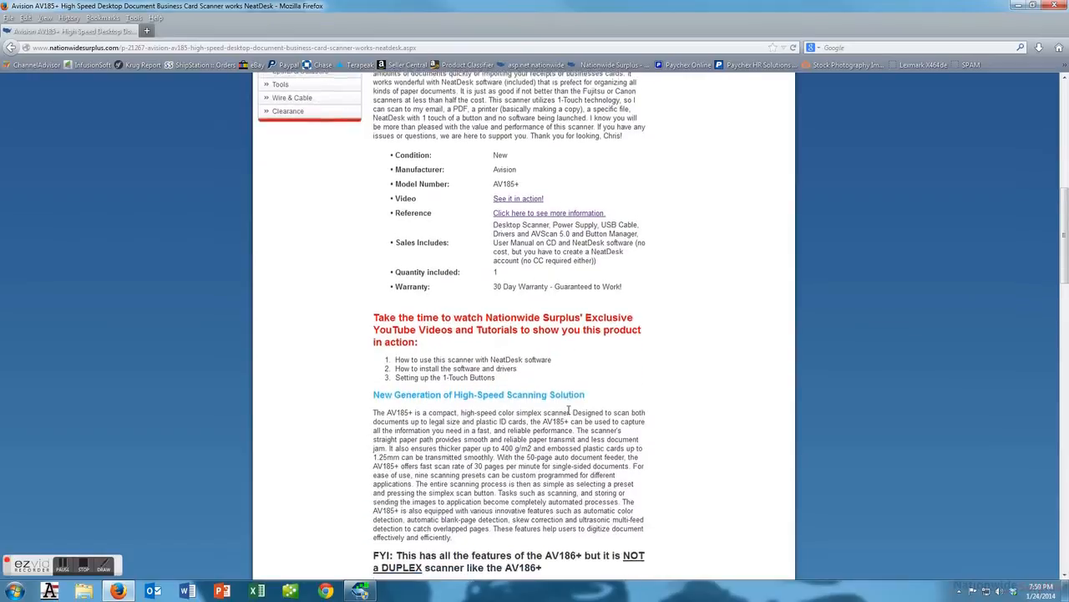
scroll("down", 3)
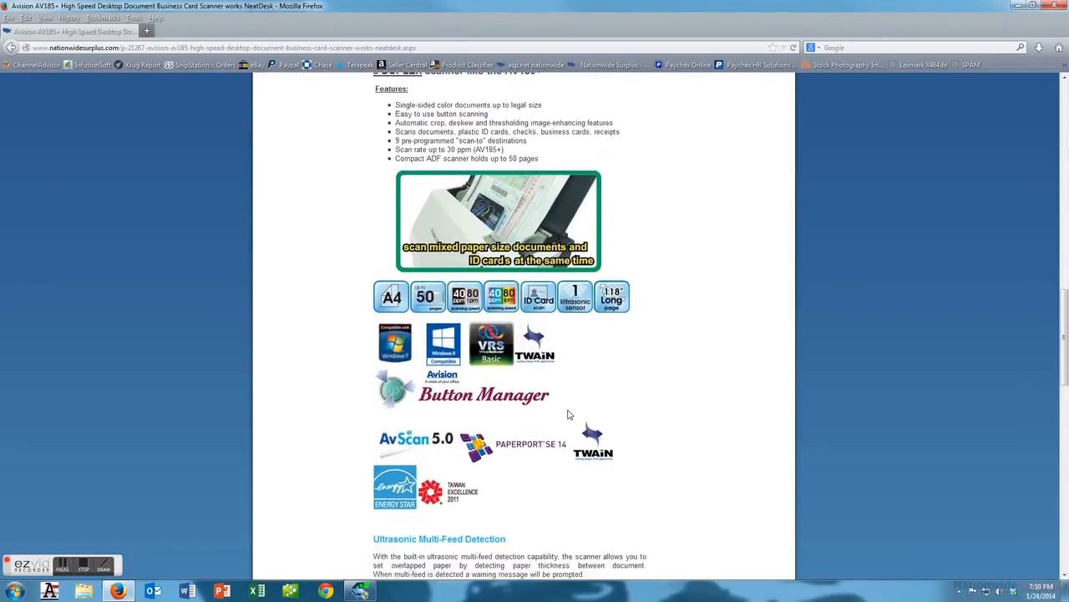
scroll("down", 3)
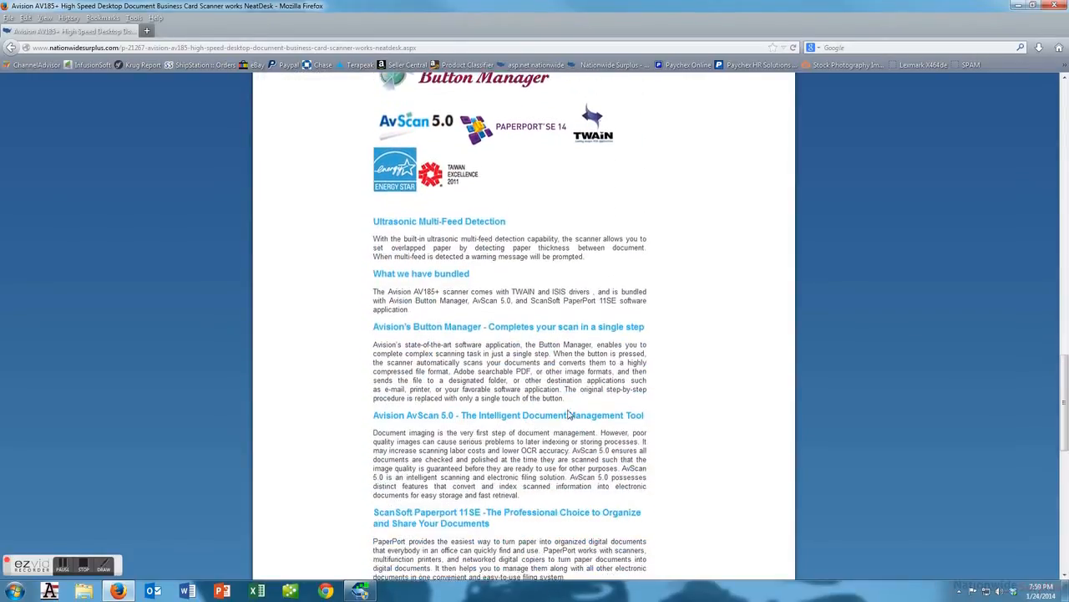
scroll("down", 3)
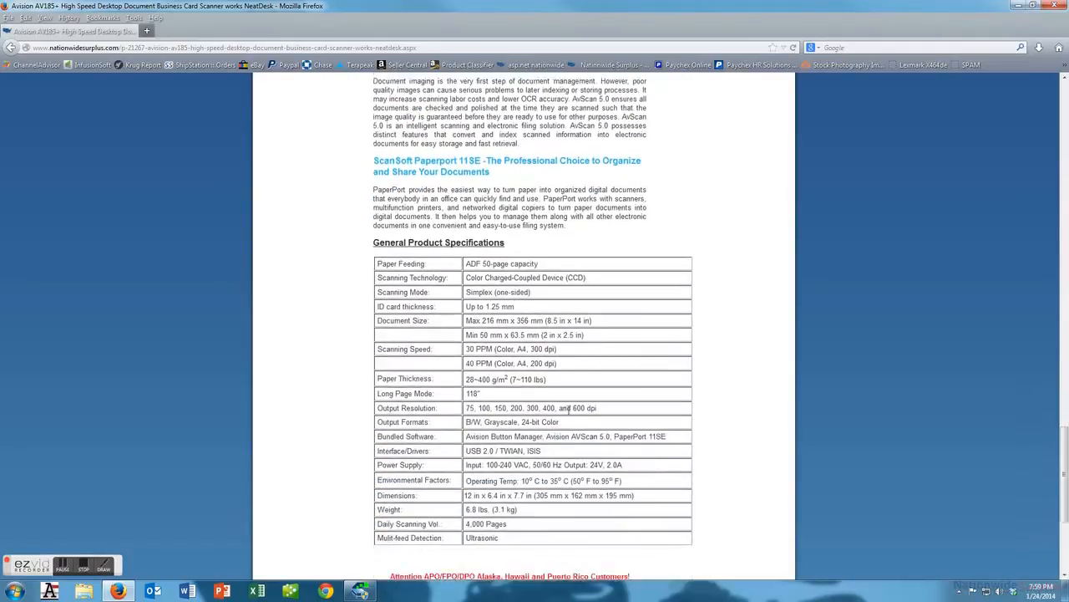
scroll("up", 3)
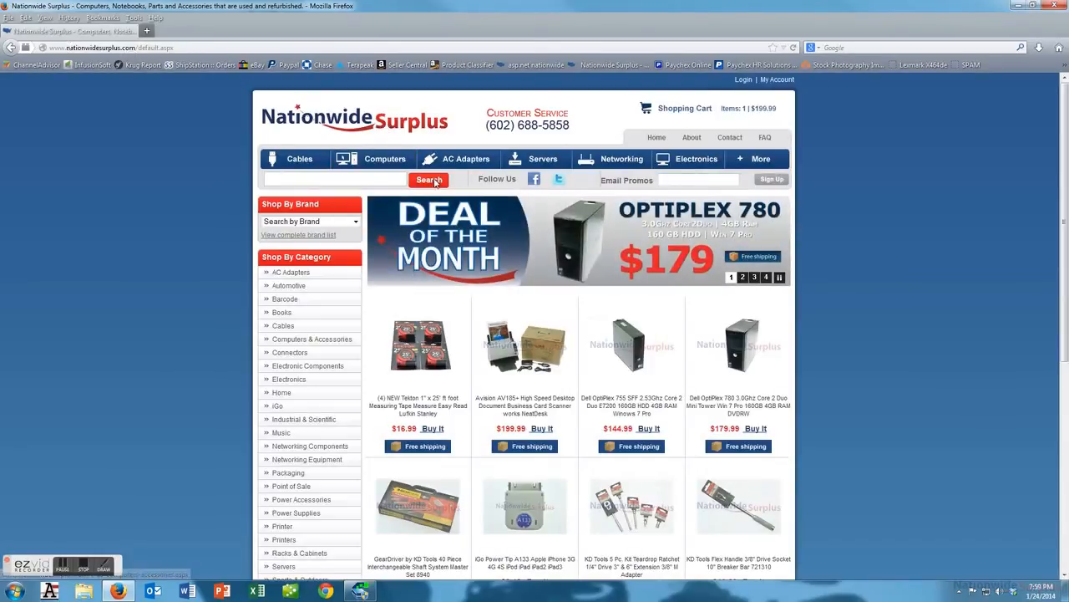
mouse_move(547, 362)
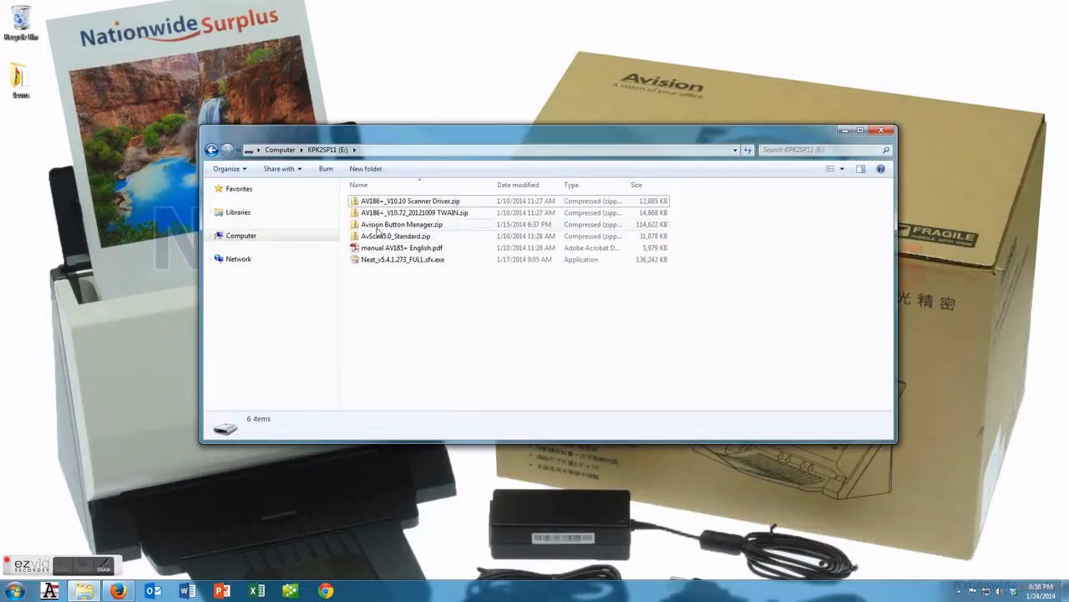
Launch setup.exe from the AV186+_V10.72 folder inside the TWAIN driver zip.
double_click(415, 213)
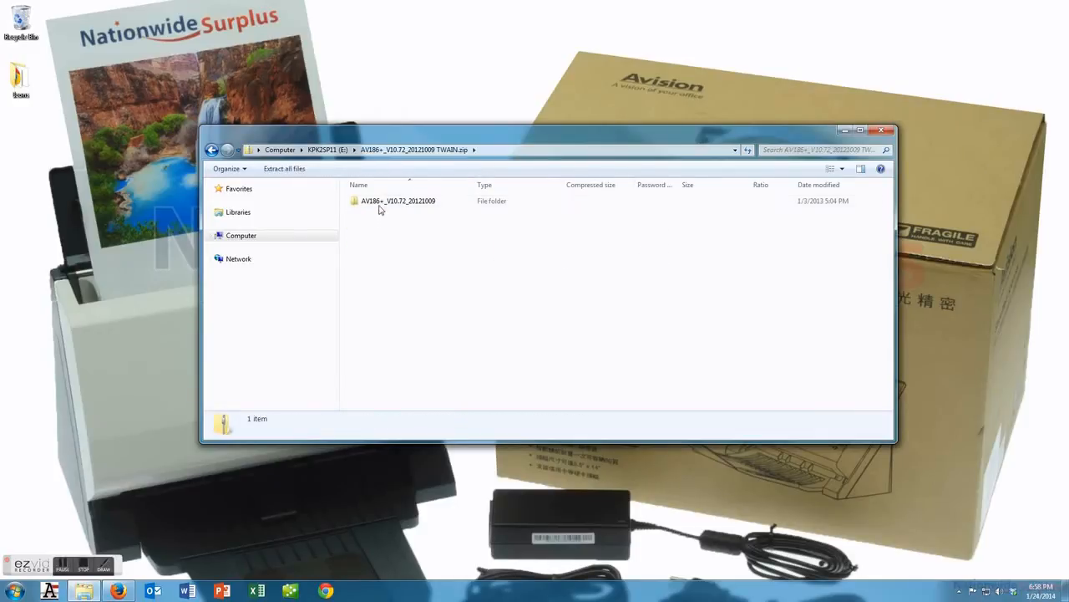
double_click(393, 201)
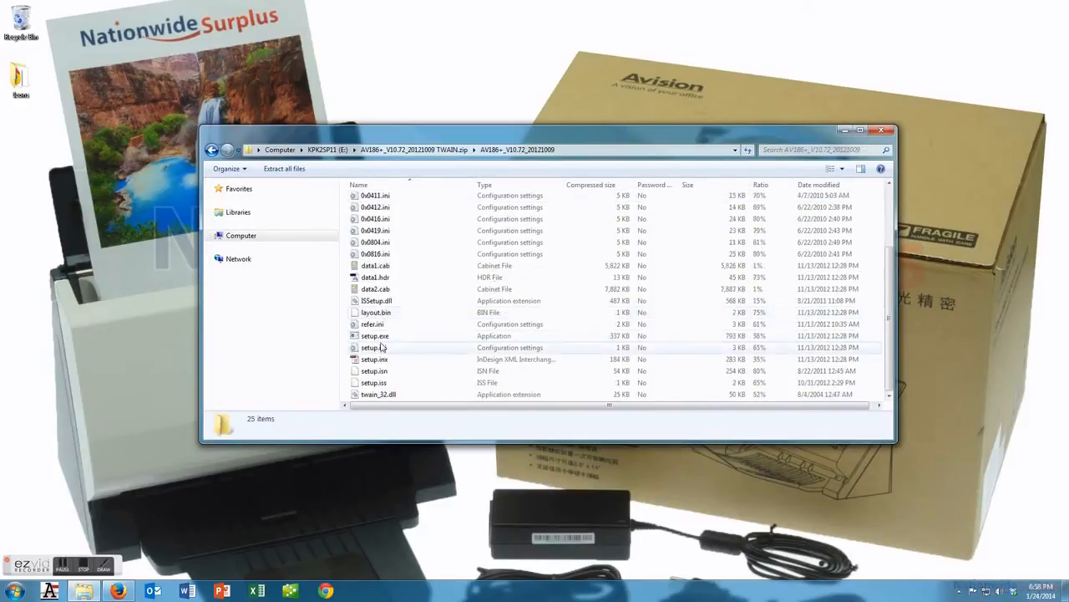
left_click(375, 335)
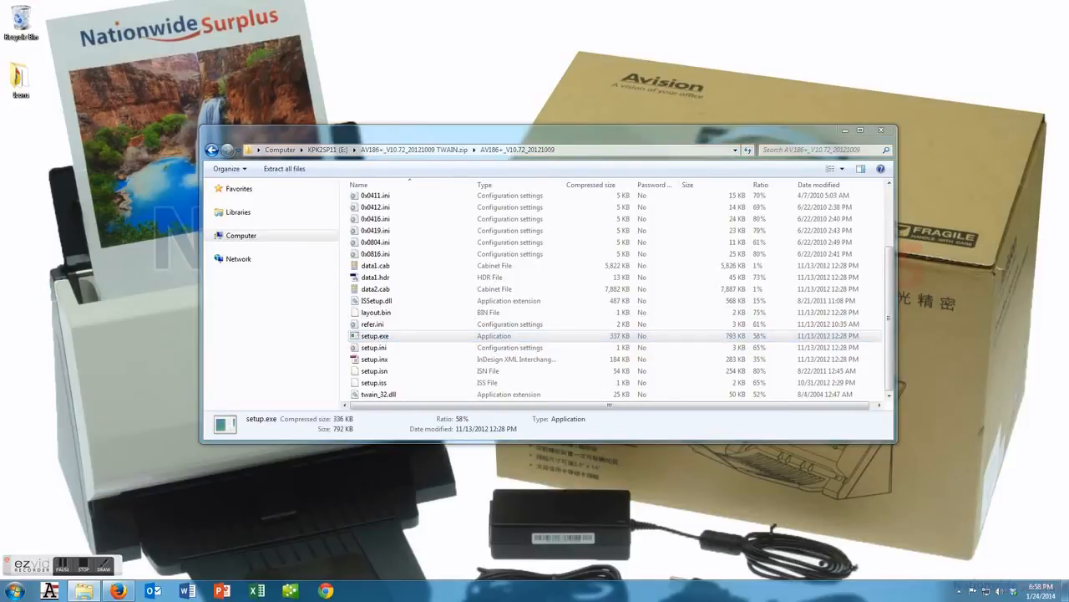
double_click(376, 335)
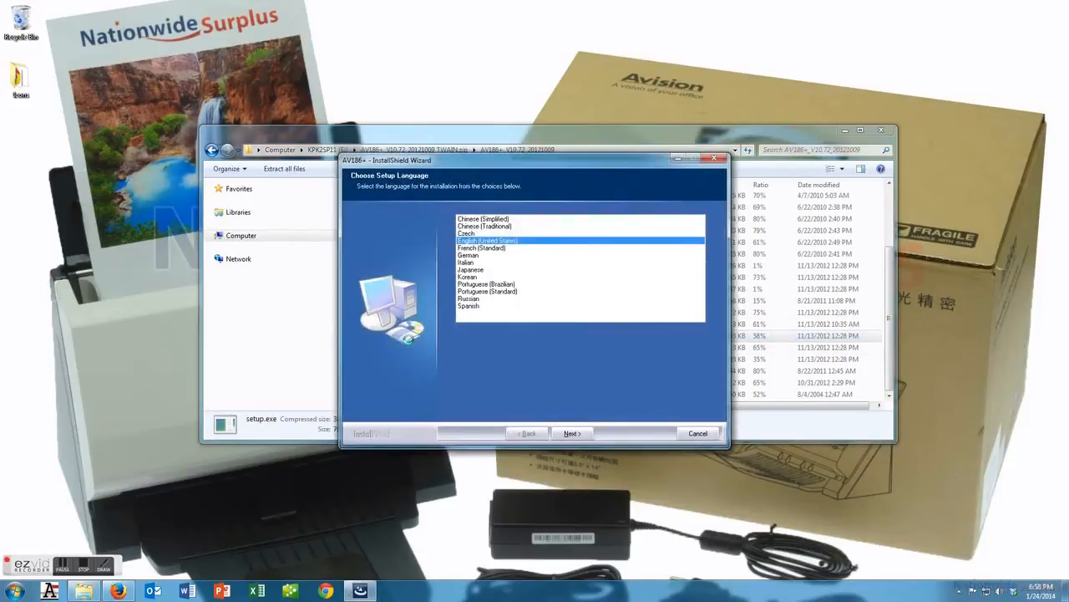
Install the AV186+ driver in English with ISIS Driver added to the TWAIN and WIA features.
left_click(570, 433)
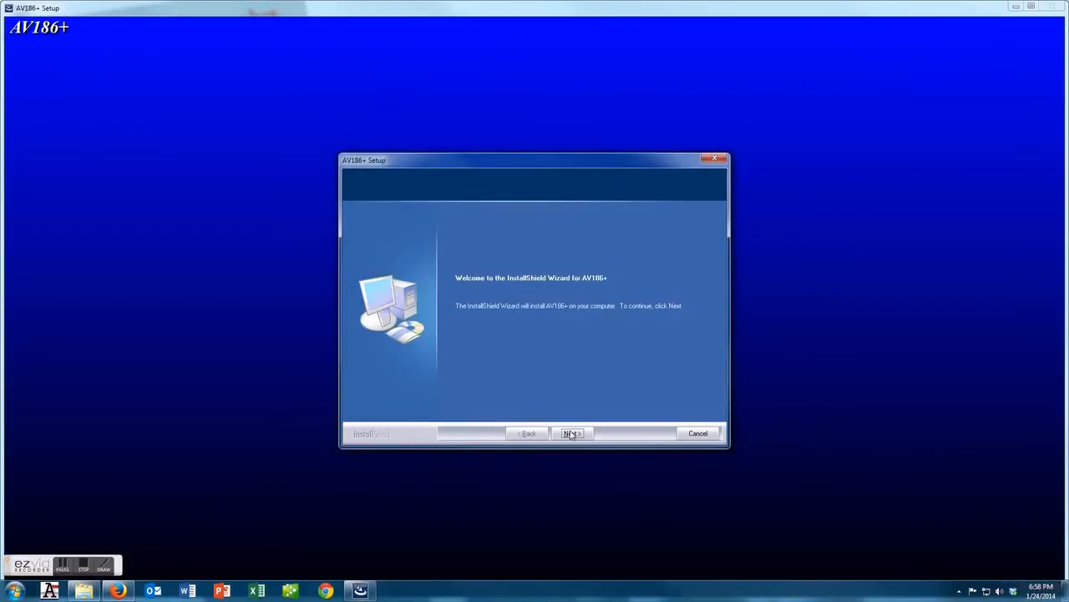
left_click(571, 433)
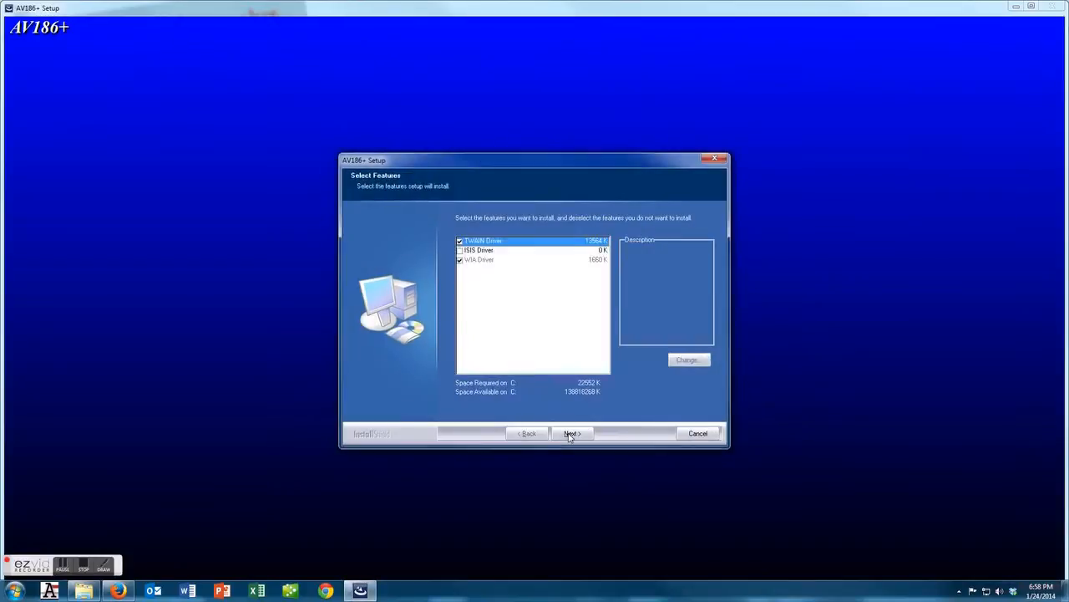
left_click(460, 249)
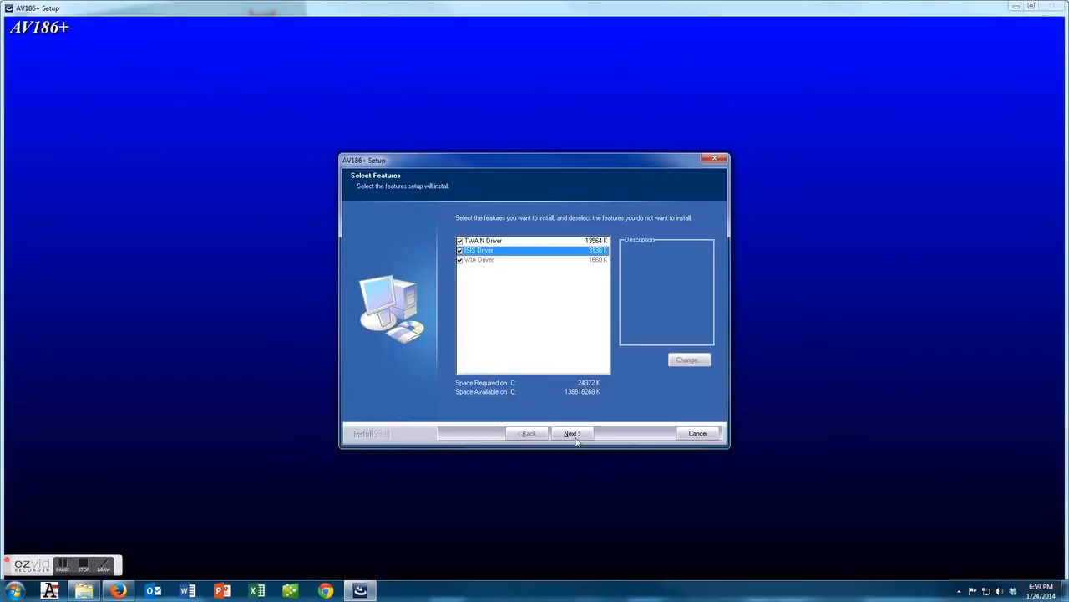
left_click(572, 433)
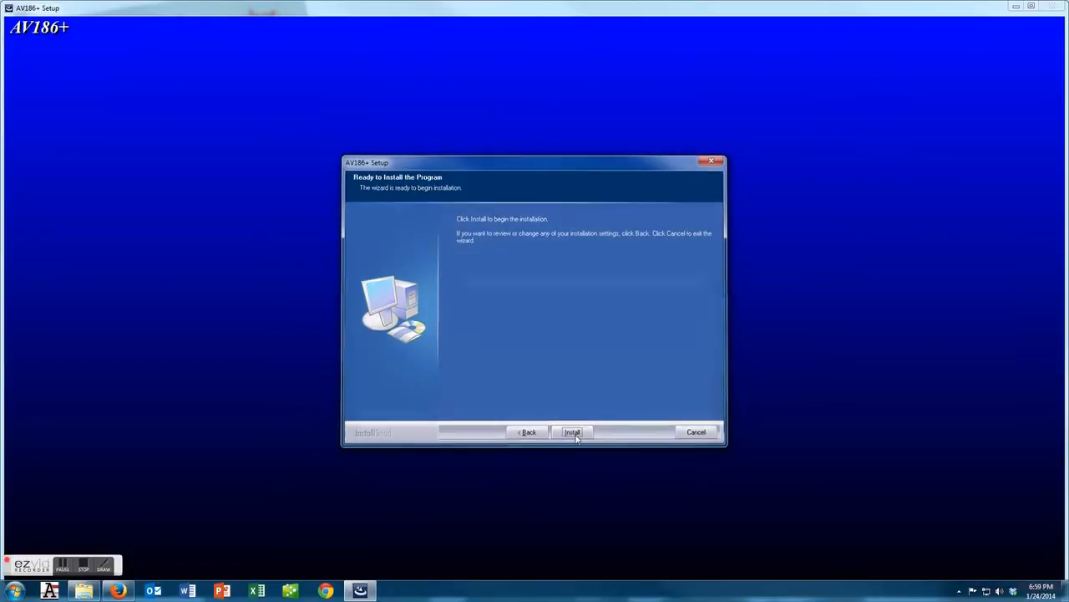
left_click(571, 432)
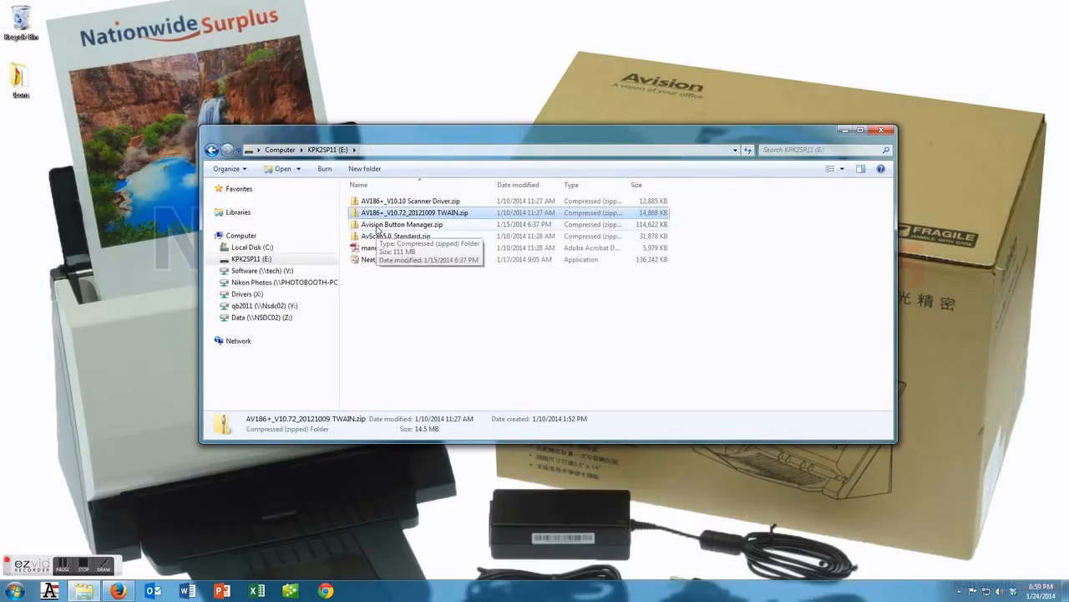
Open AvScan5.0_Standard.zip to list its setup application and installation PDFs.
left_click(402, 236)
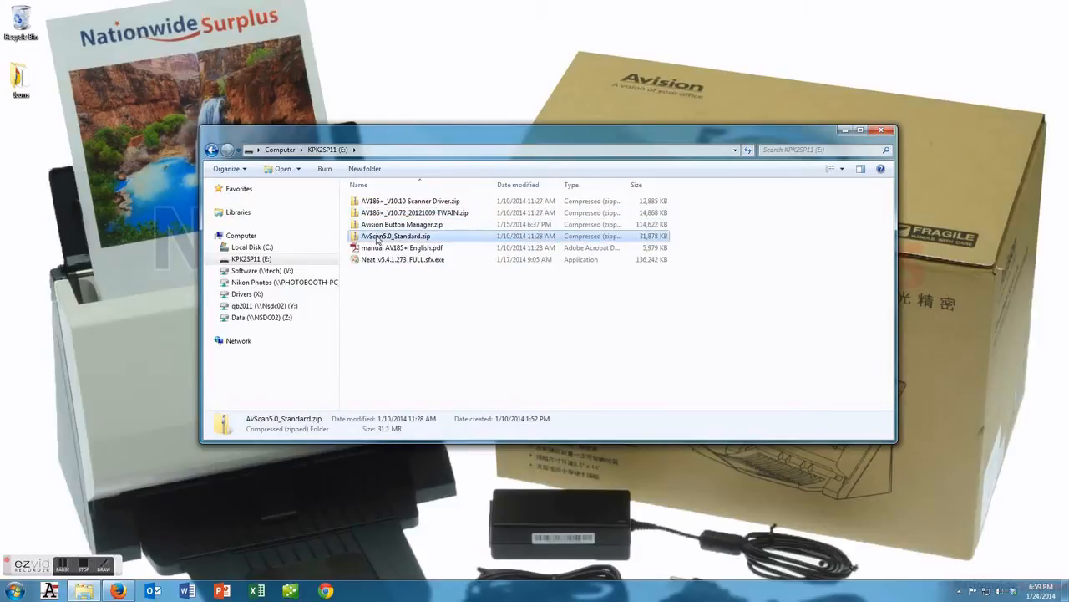
double_click(395, 235)
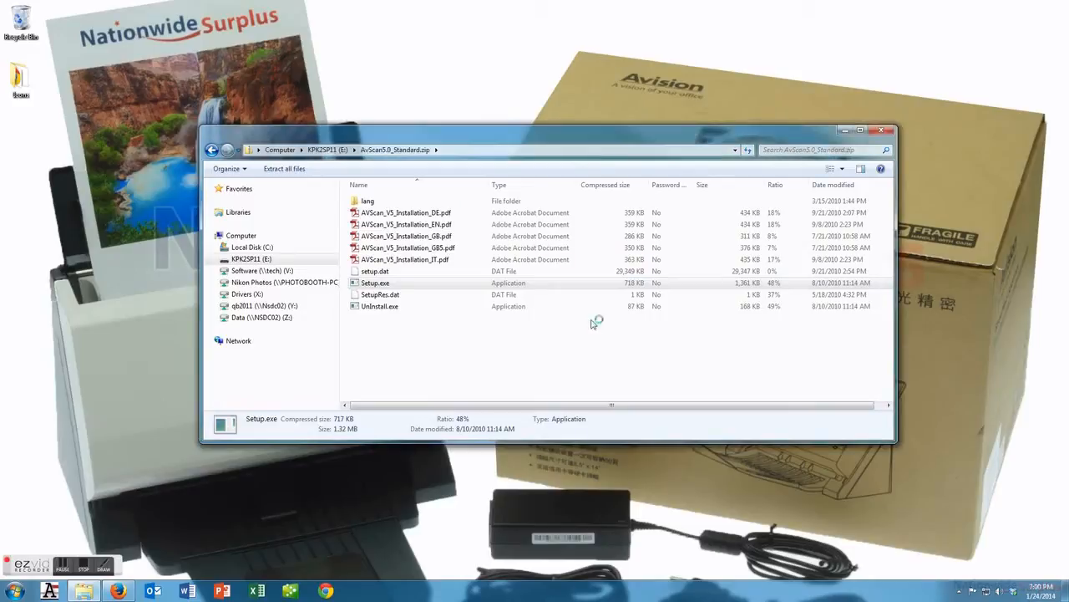
Run the AVScan setup through the typical install into C:\Program Files\AVScan and finish it.
double_click(375, 283)
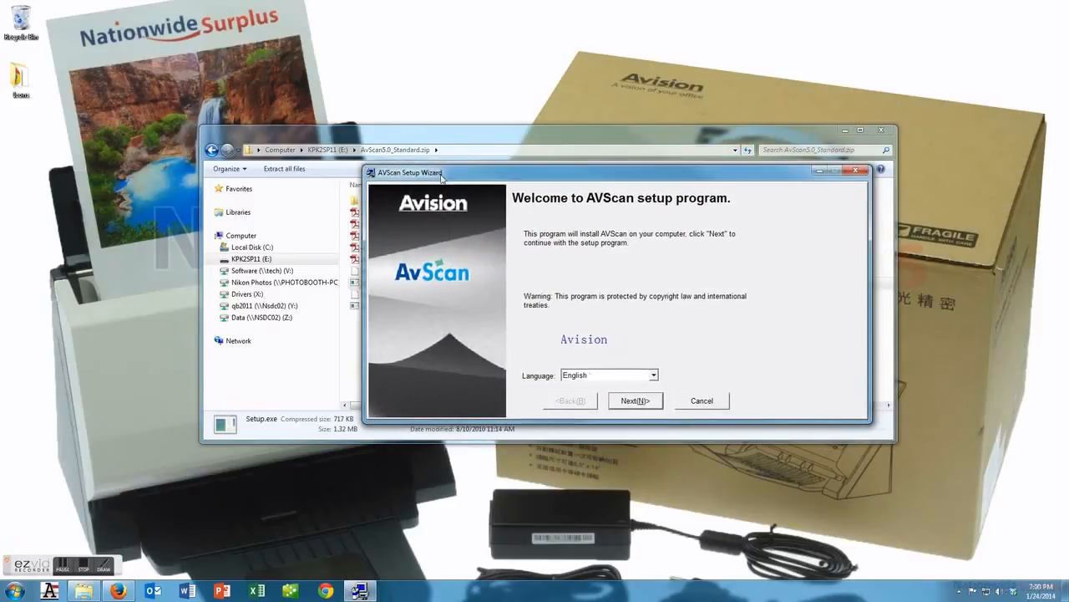
left_click(635, 400)
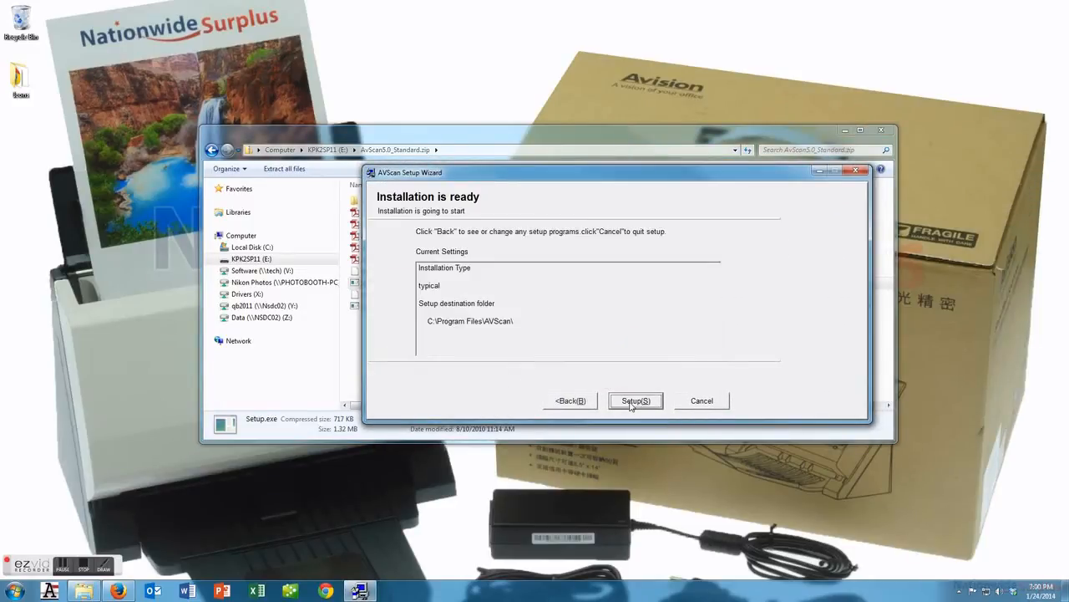
left_click(635, 400)
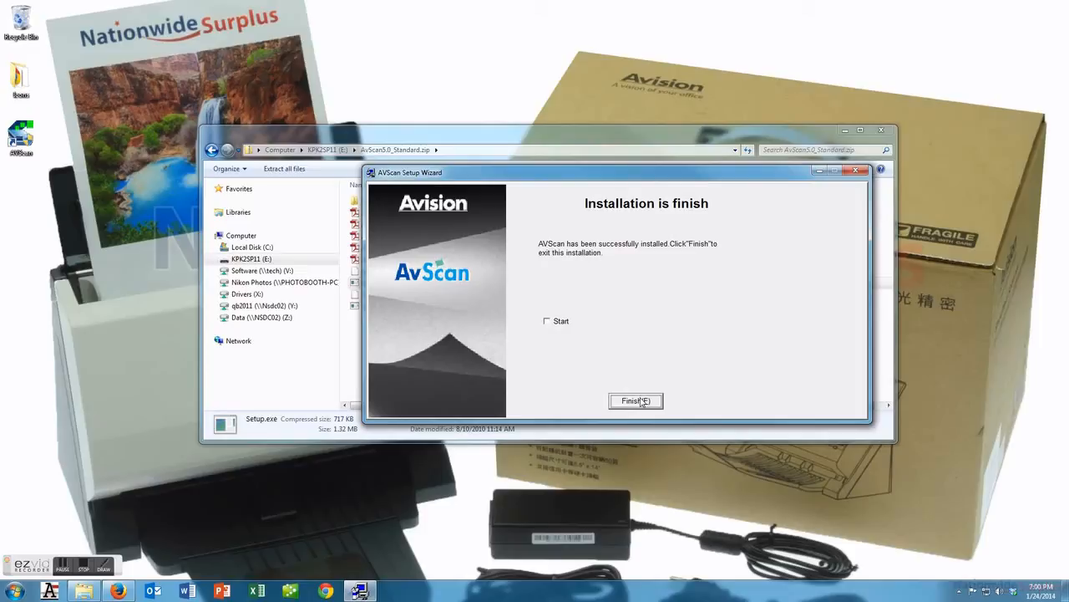
left_click(635, 401)
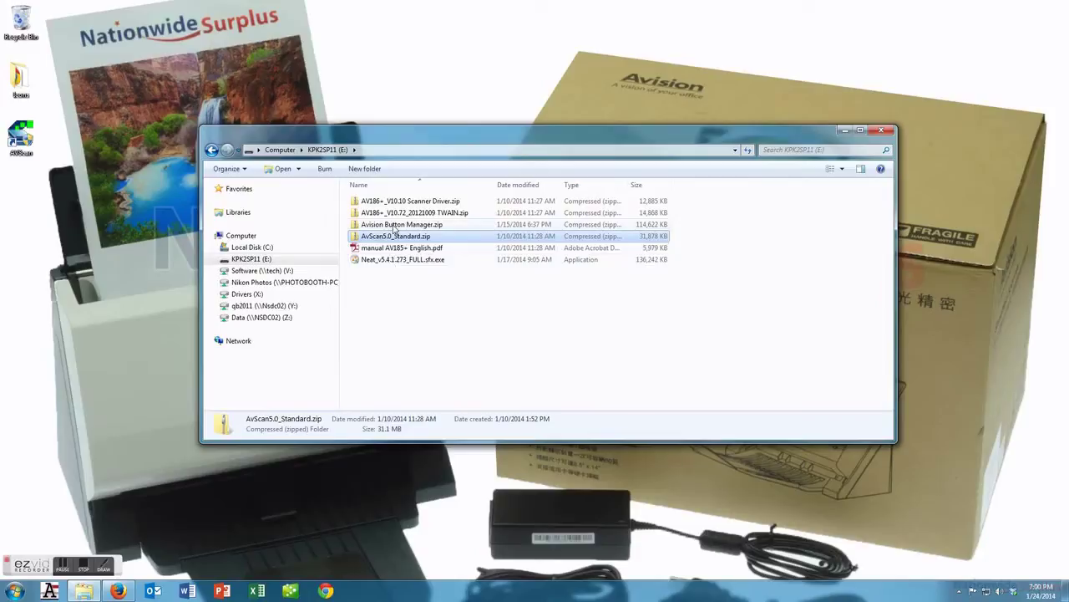
Launch Setup.exe from the Button_Manager folder inside Avision Button Manager.zip.
double_click(402, 224)
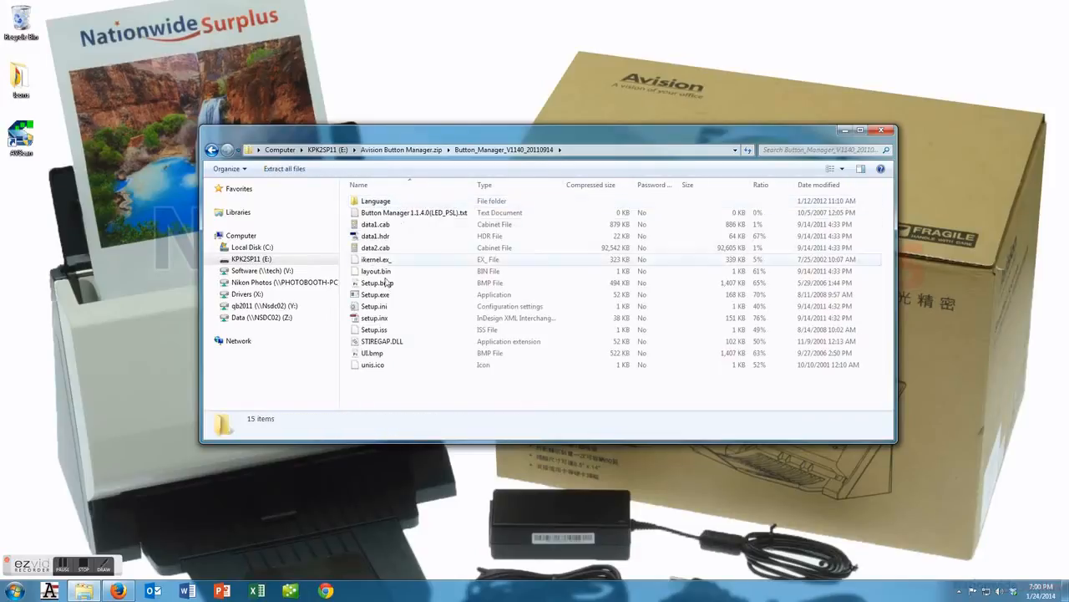
left_click(375, 294)
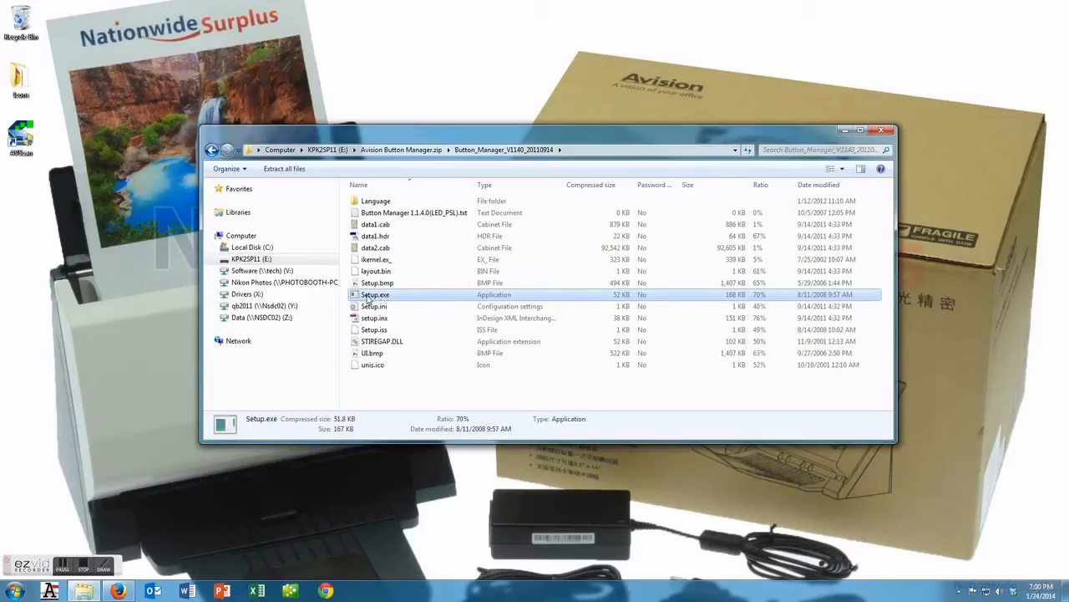
double_click(374, 294)
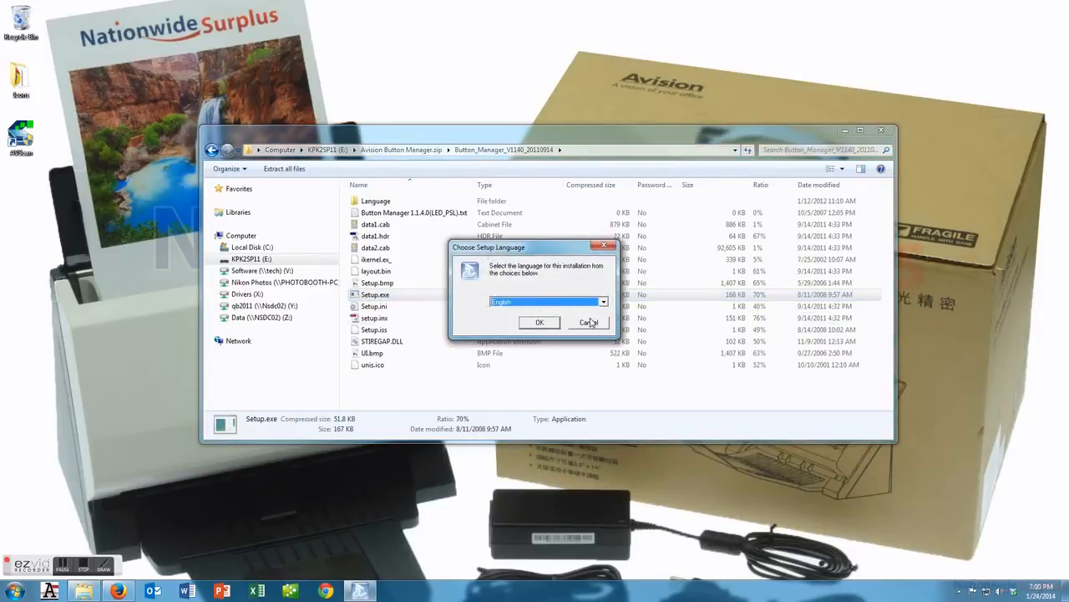
Install Button Manager with English as setup language and finish the wizard.
left_click(539, 322)
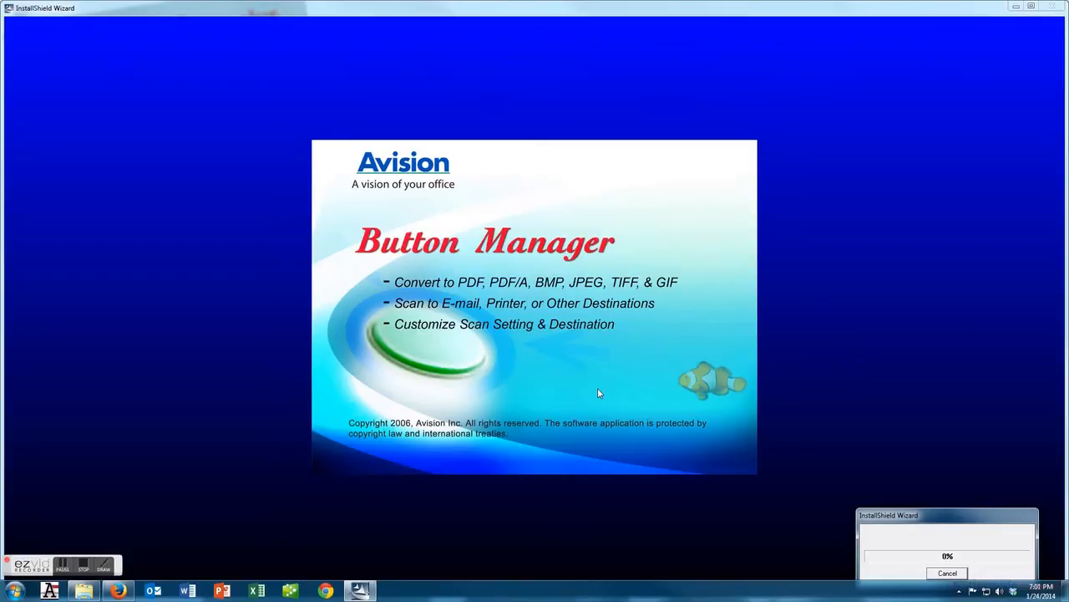
mouse_move(705, 447)
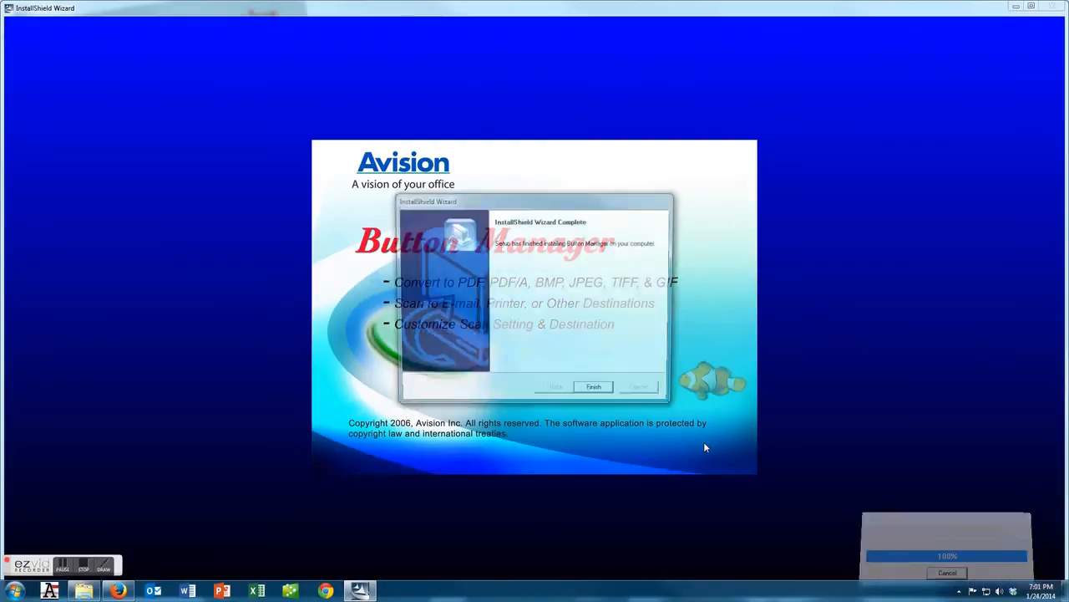
left_click(594, 386)
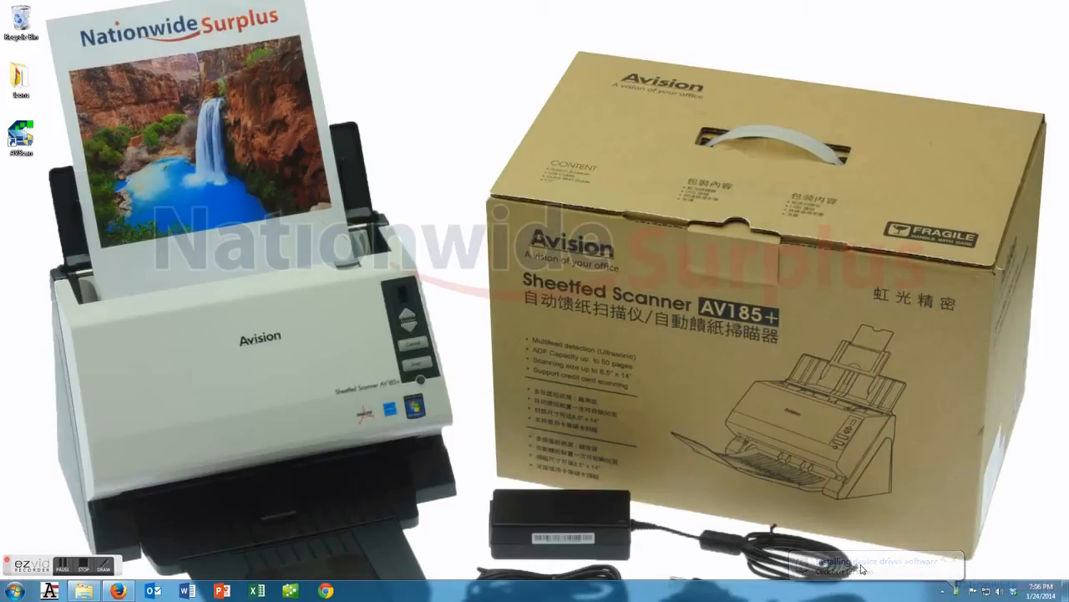
Confirm the AV185+ driver is ready to use in the device notification and close it.
left_click(959, 589)
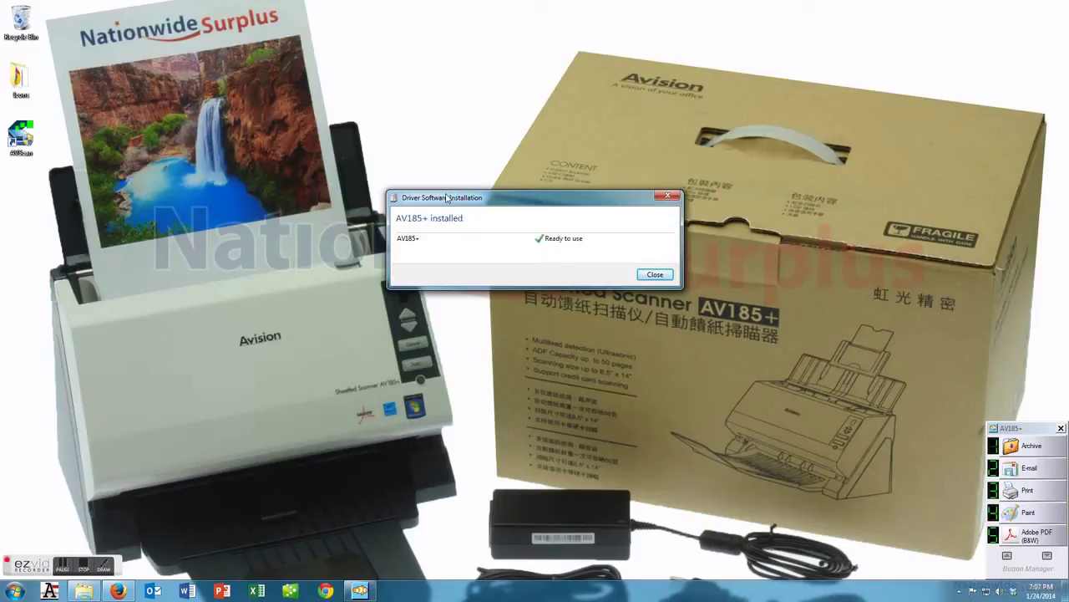
mouse_move(654, 274)
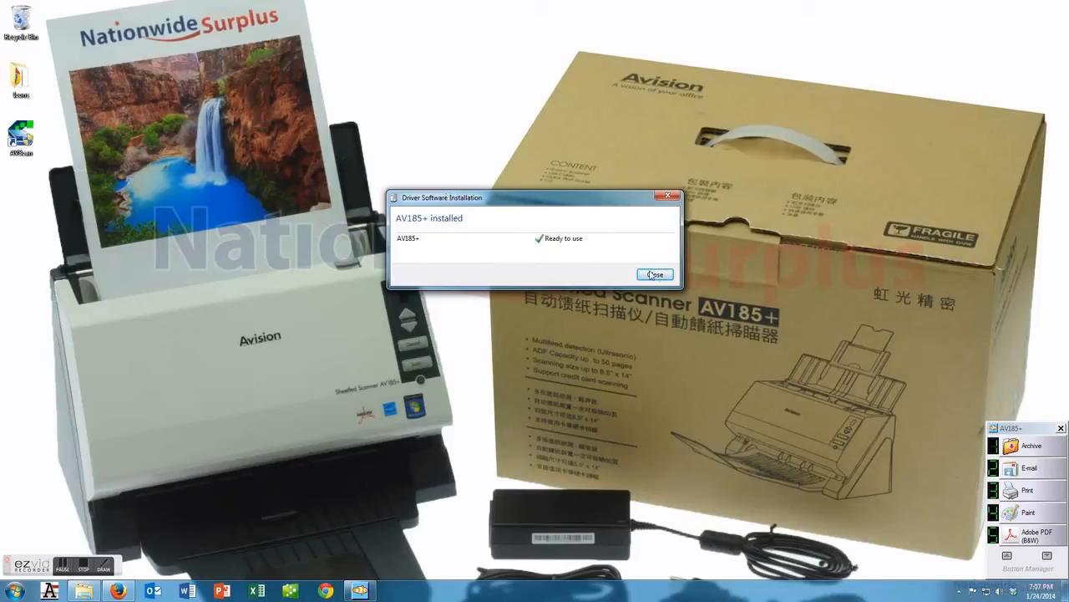
left_click(655, 274)
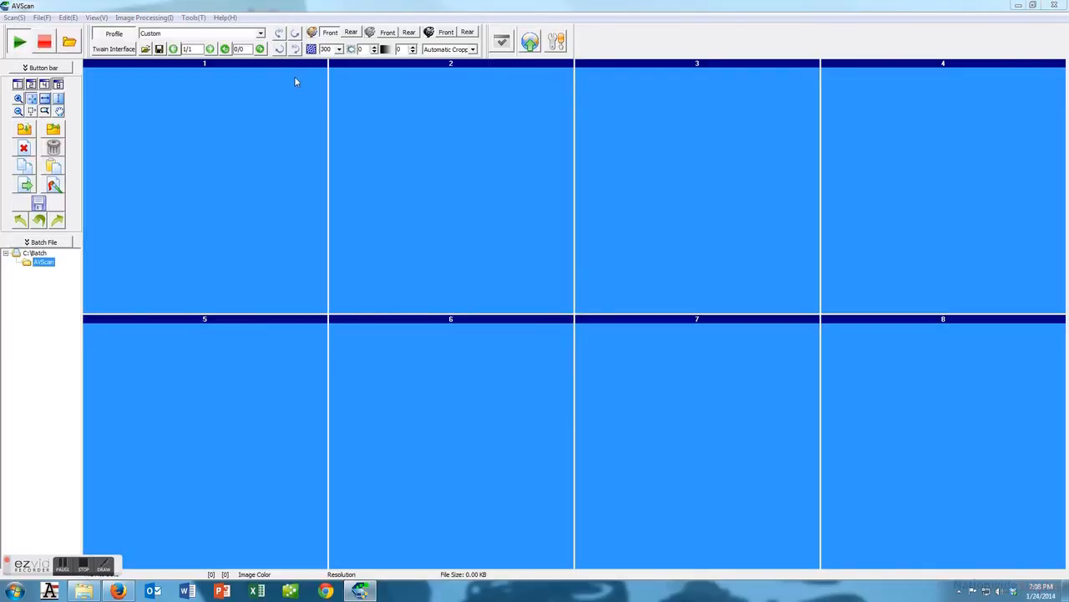
Scan the Nationwide Surplus page from the feeder as batch image 000001.
left_click(19, 41)
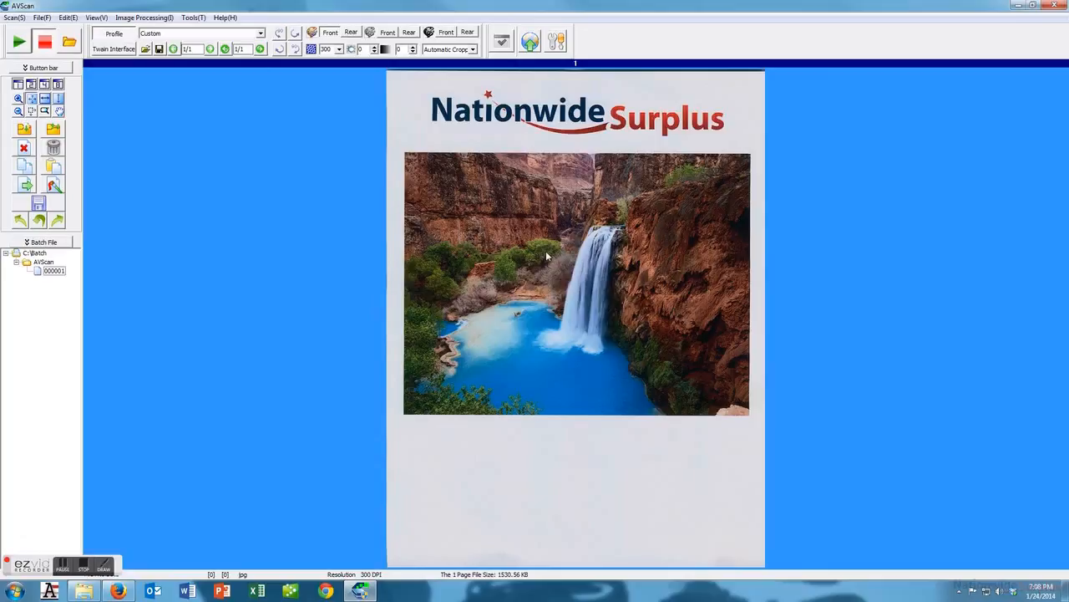
mouse_move(163, 77)
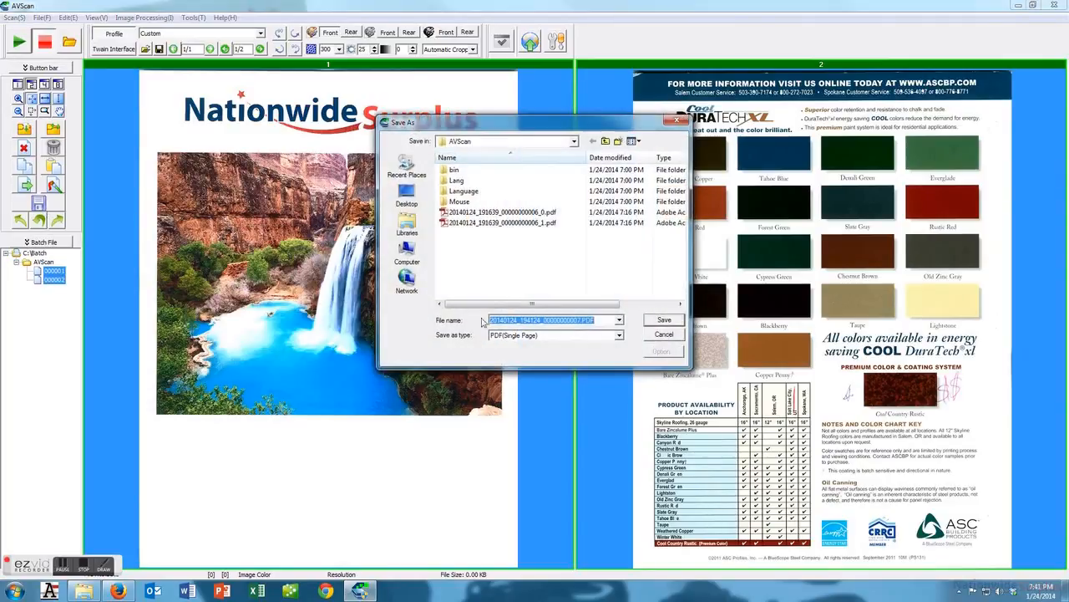
Save the scanned pages as PDF(Single Page) in the AVScan folder.
left_click(619, 334)
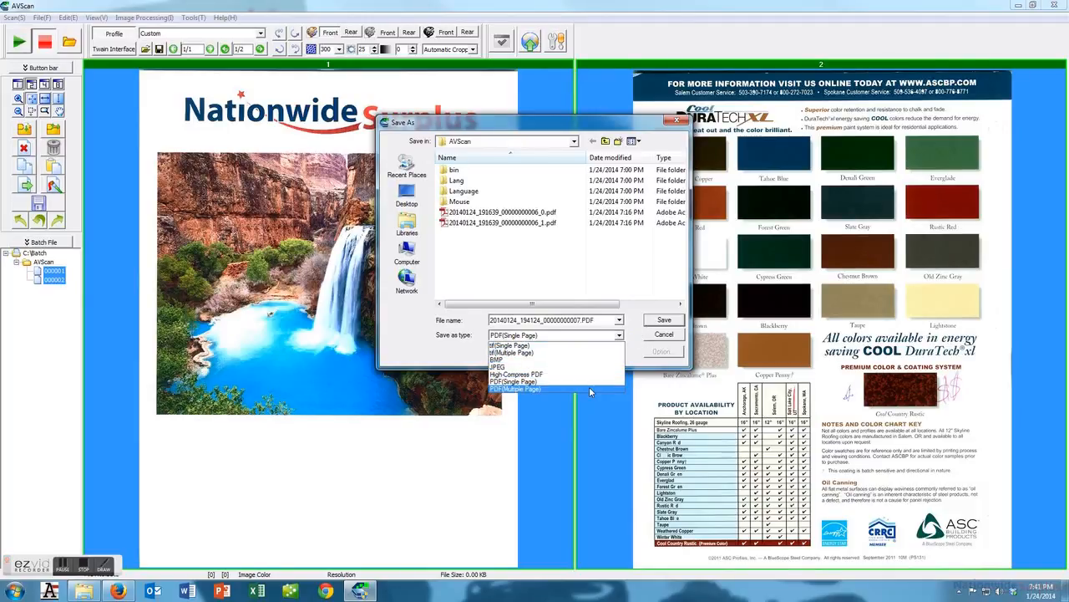
left_click(509, 346)
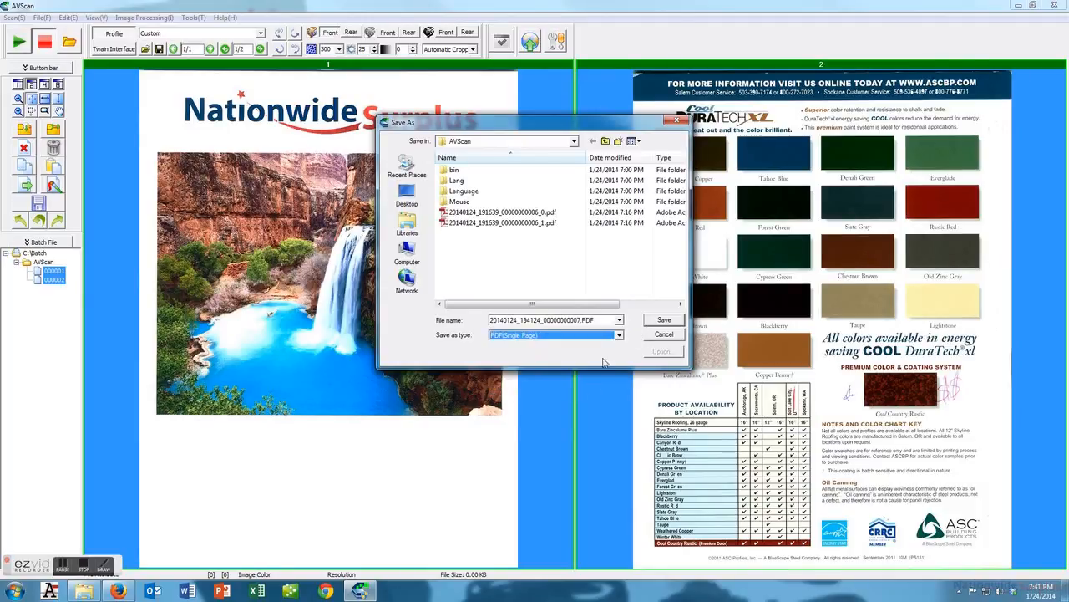
left_click(663, 319)
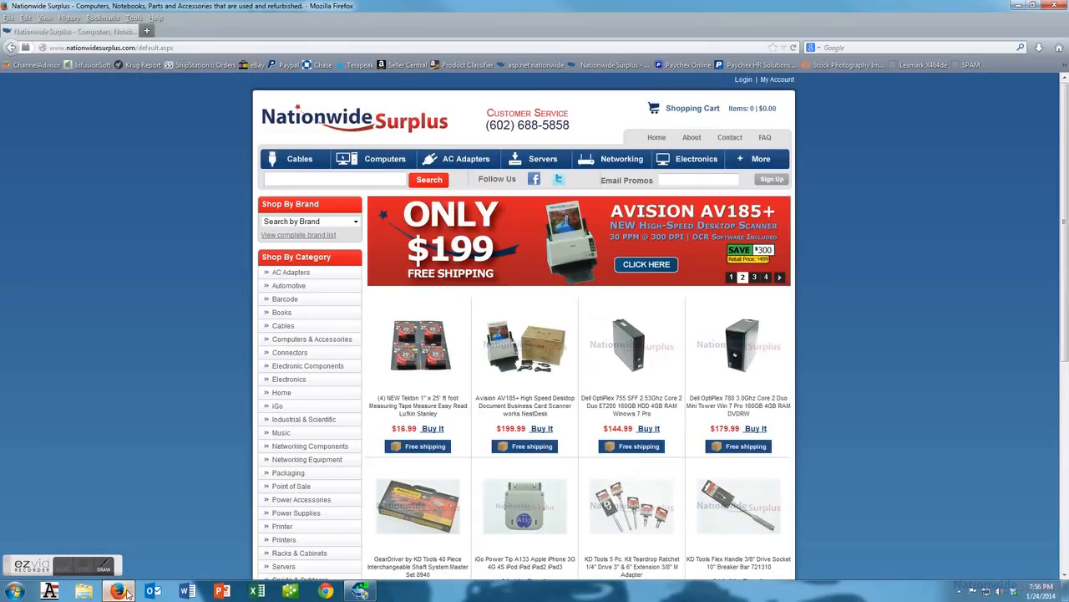
mouse_move(643, 281)
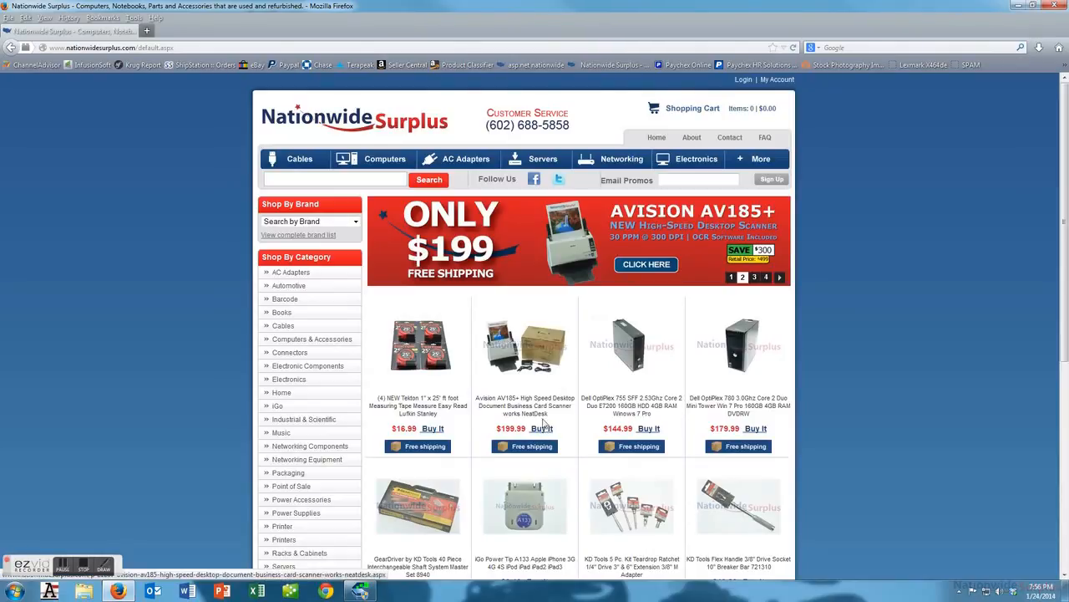
mouse_move(524, 411)
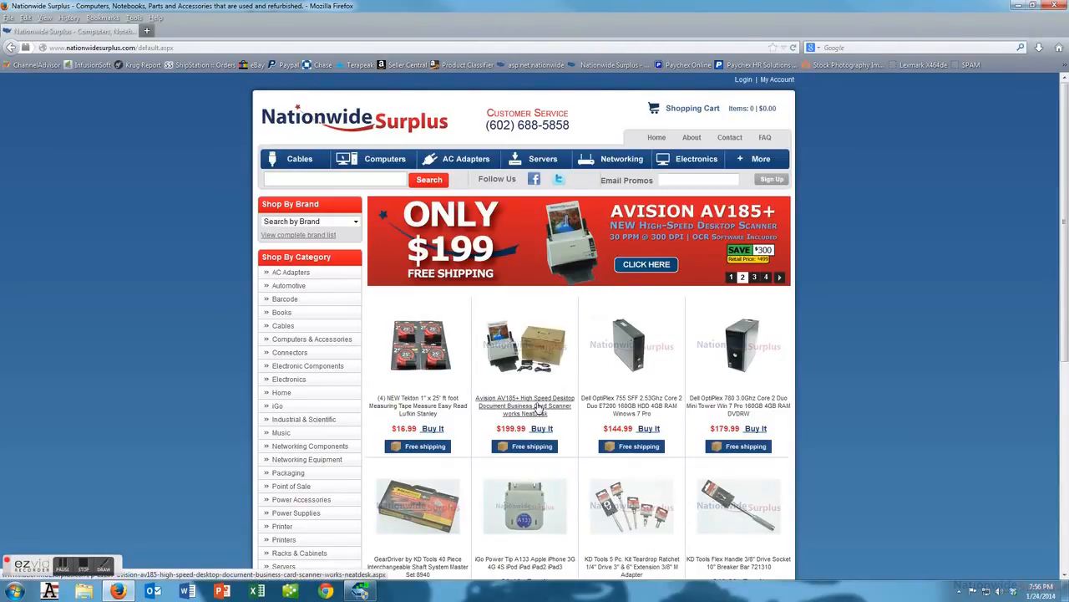
Add one Avision AV185+ scanner to the Nationwide Surplus cart at $199.99.
left_click(519, 408)
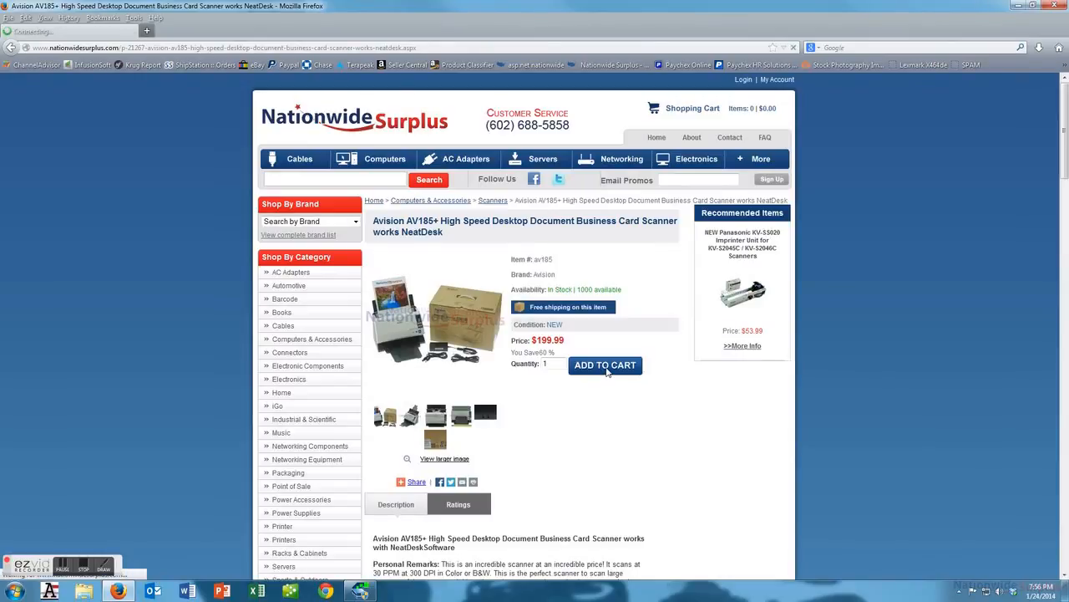
left_click(605, 365)
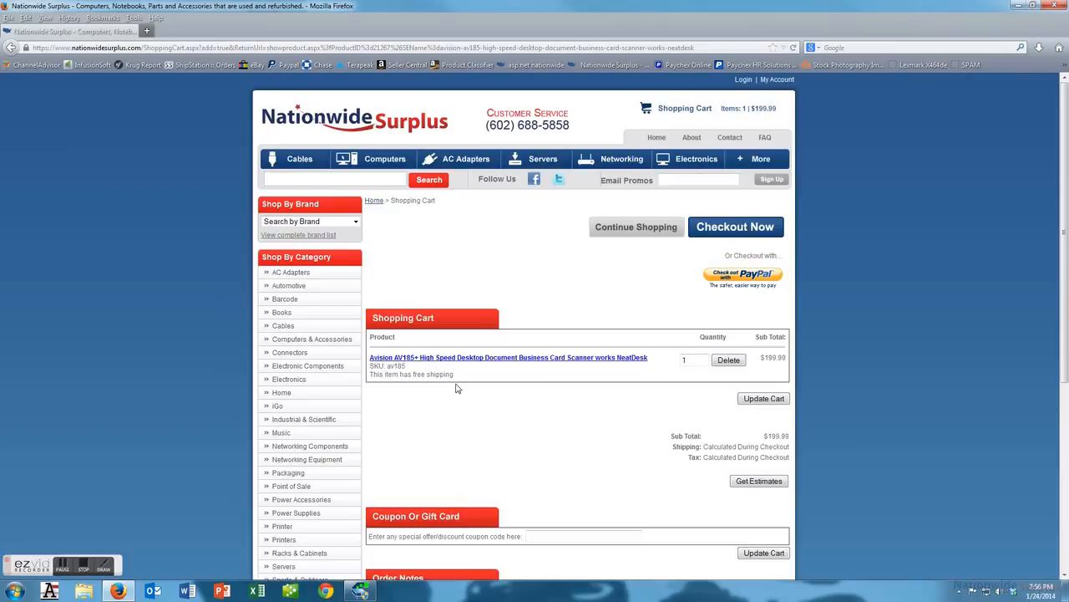
mouse_move(653, 180)
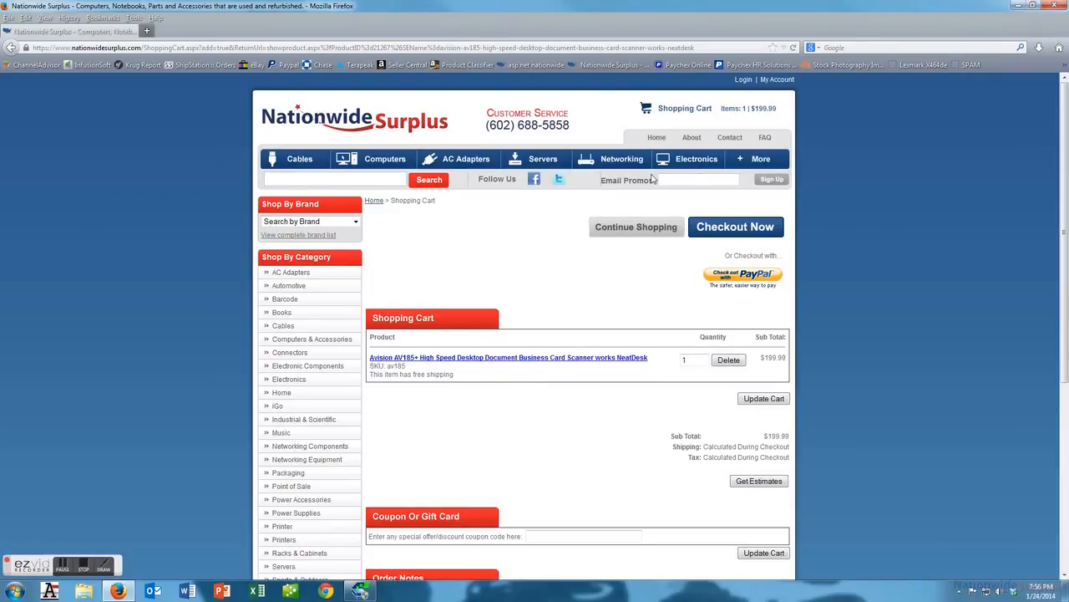
mouse_move(511, 133)
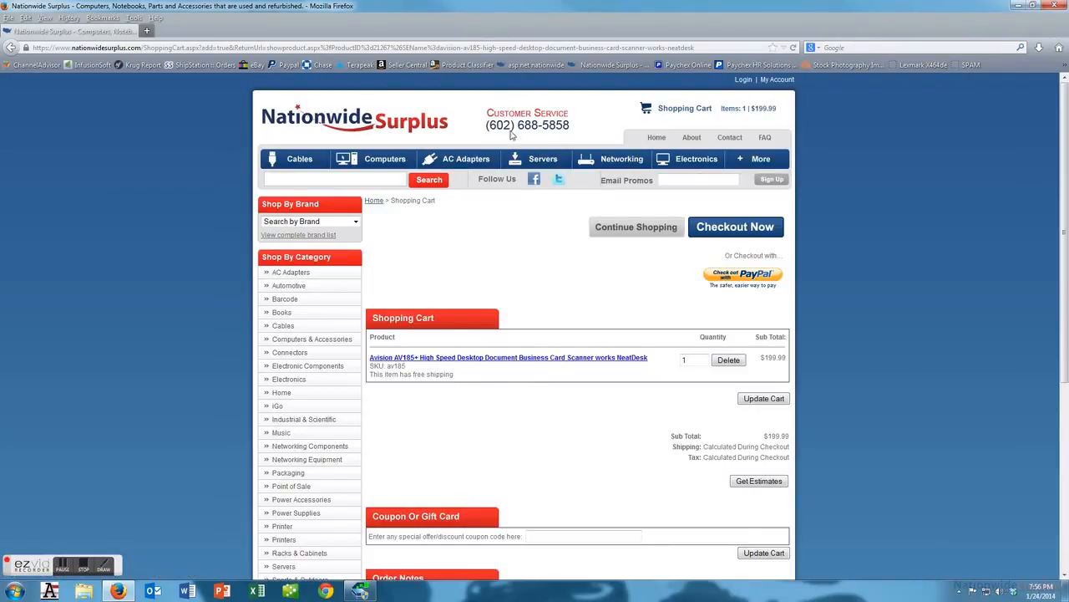
mouse_move(561, 141)
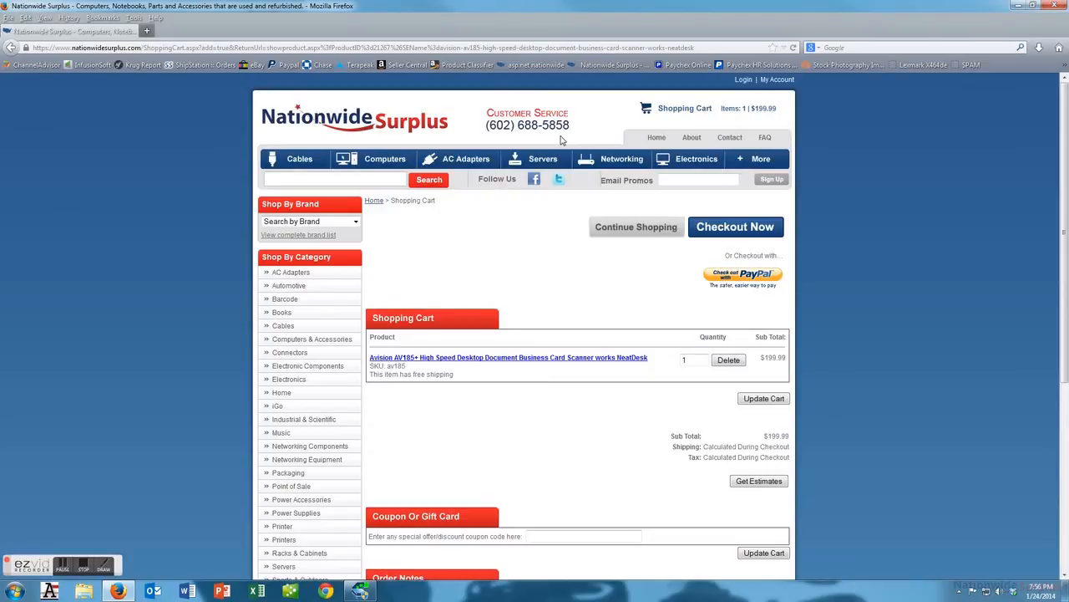